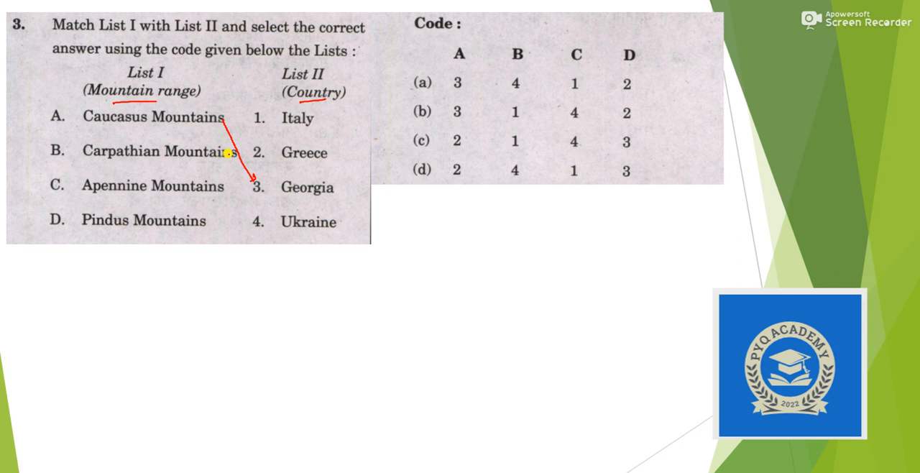
# Step: Draw a red pen mark on question 3 linking Caucasus Mountains to Georgia
pyautogui.moveTo(229, 153); pyautogui.dragTo(243, 213)
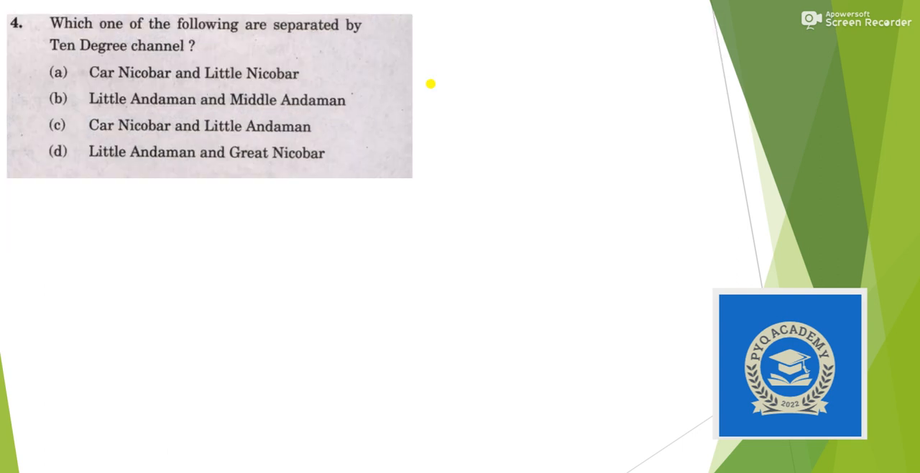
pyautogui.moveTo(272, 34)
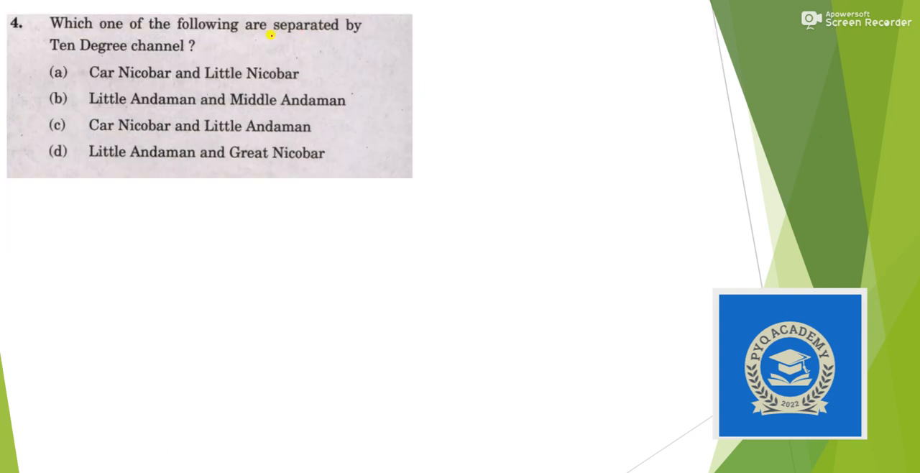
pyautogui.moveTo(177, 58)
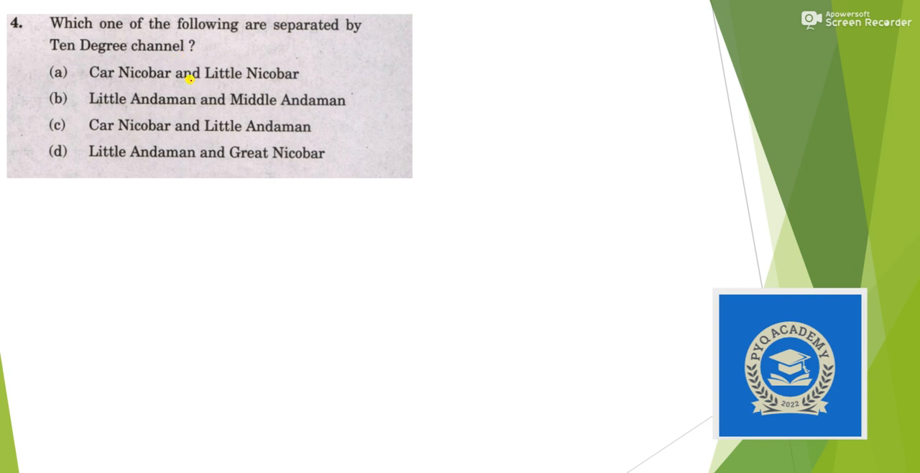
pyautogui.moveTo(132, 128)
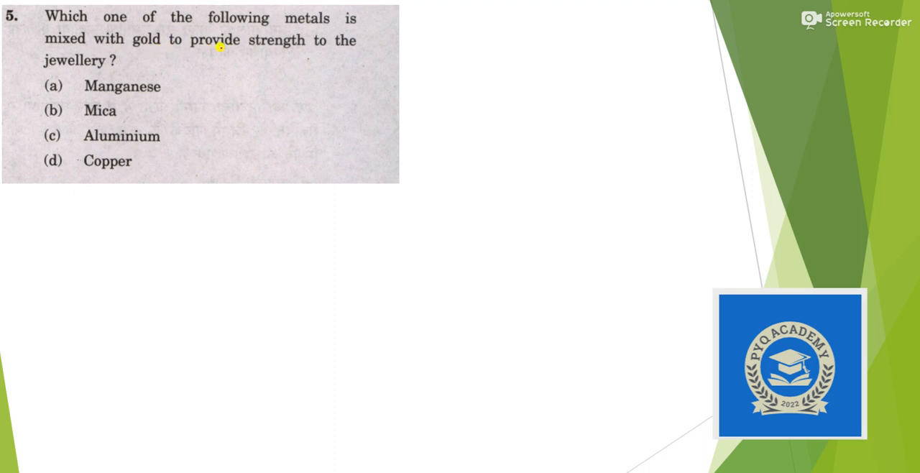
pyautogui.moveTo(152, 86)
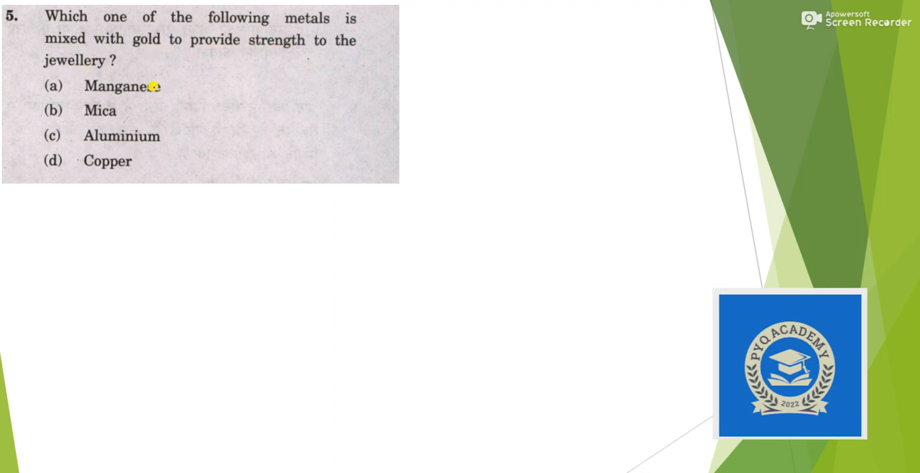
# Step: Make a short red pen stroke on question 5 about the metal mixed with gold
pyautogui.moveTo(54, 164); pyautogui.dragTo(43, 160)
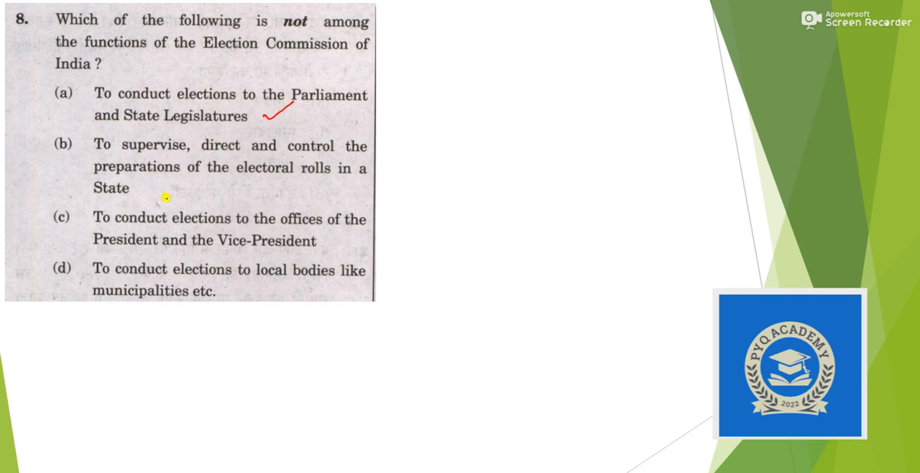
# Step: Tick option (a) in red pen on question 8 about the Election Commission's functions
pyautogui.moveTo(163, 195); pyautogui.dragTo(180, 185)
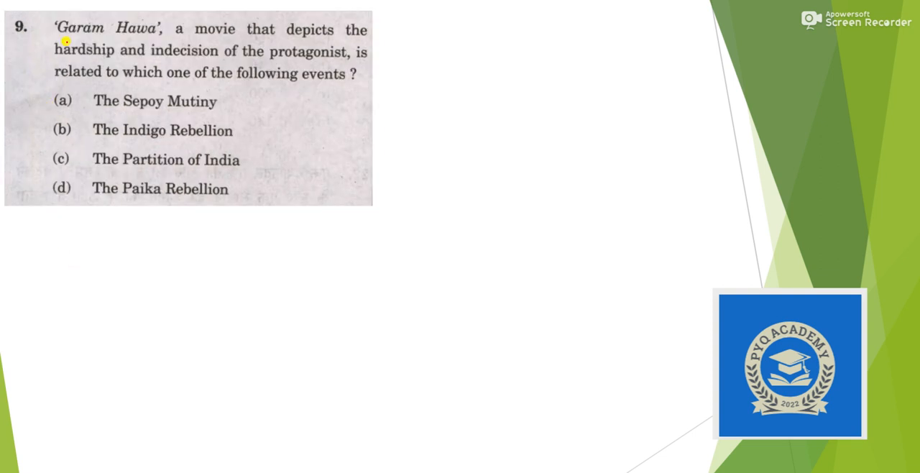
# Step: Underline the heading of question 9 in red pen before stepping on to question 18
pyautogui.moveTo(69, 38); pyautogui.dragTo(156, 32)
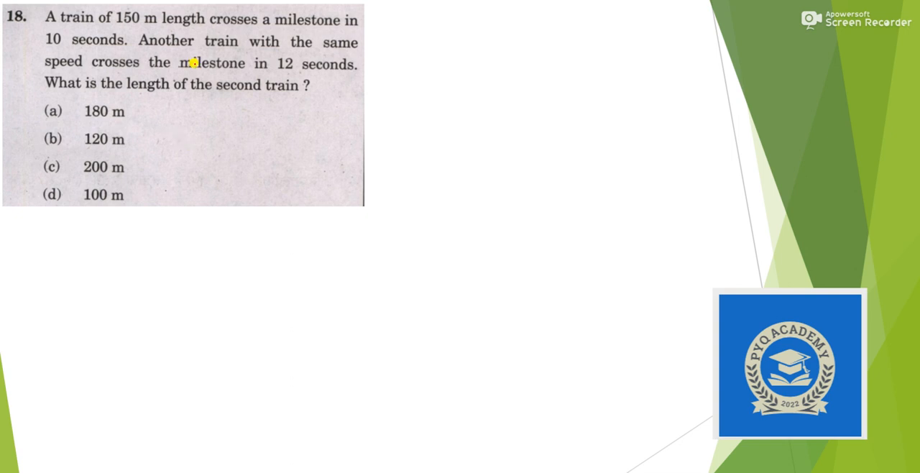
pyautogui.moveTo(137, 137)
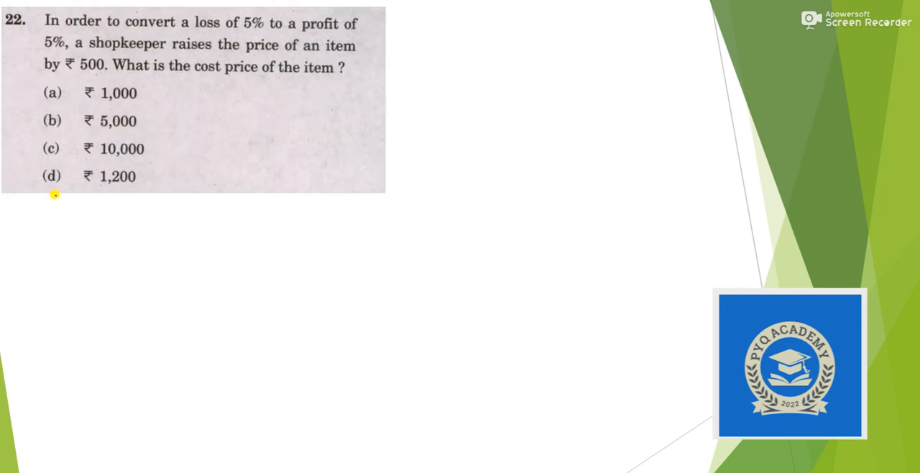
pyautogui.moveTo(55, 201)
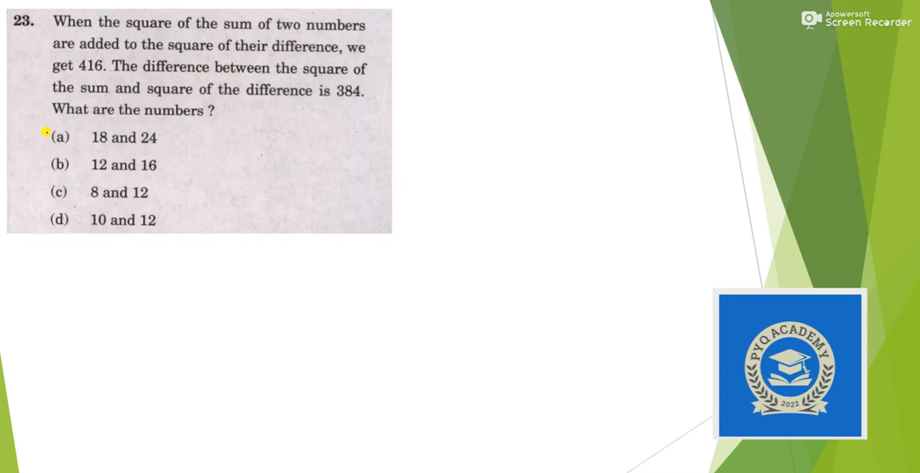
pyautogui.moveTo(58, 193)
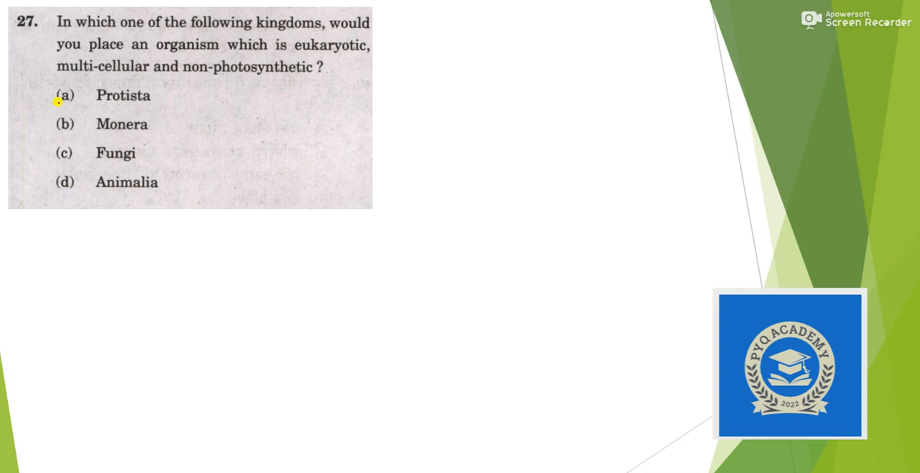
pyautogui.moveTo(166, 58)
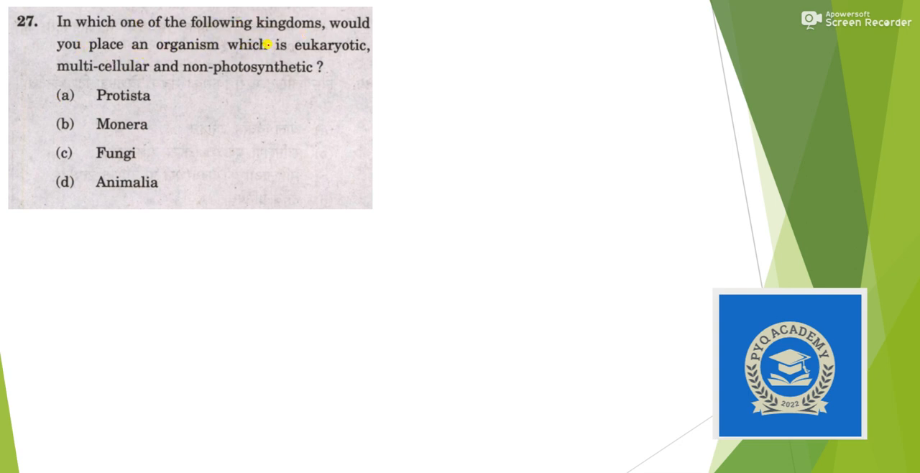
pyautogui.moveTo(141, 81)
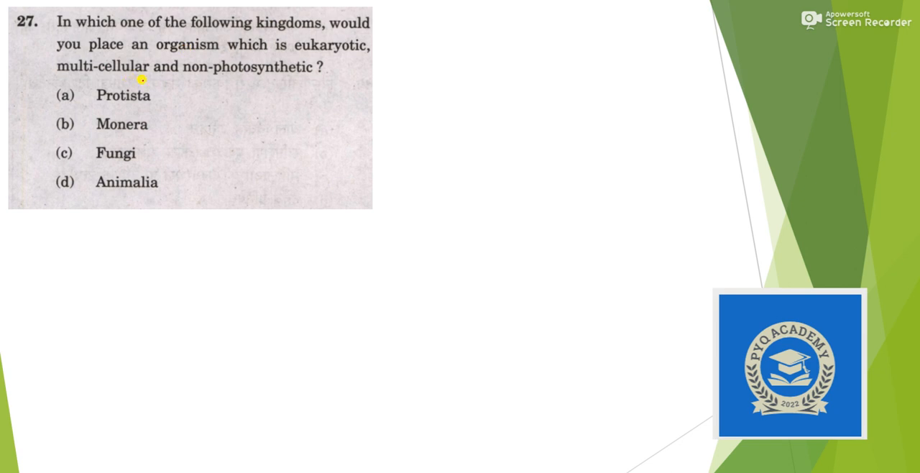
pyautogui.moveTo(108, 182)
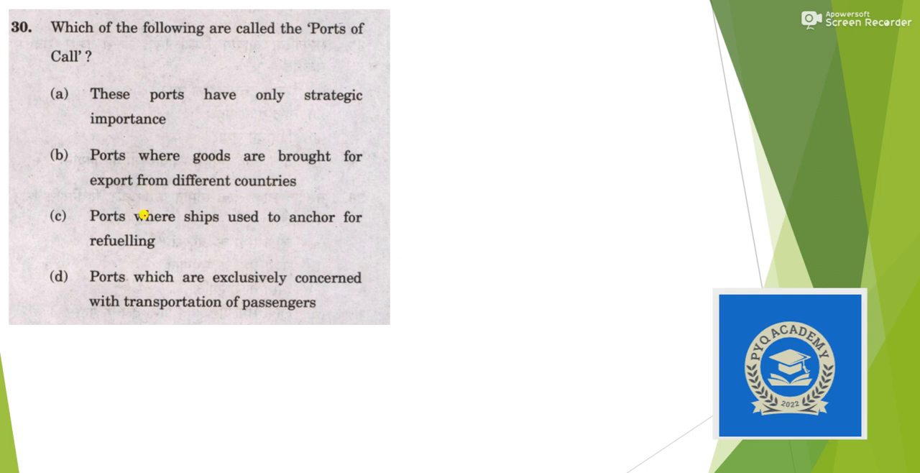
pyautogui.moveTo(239, 231)
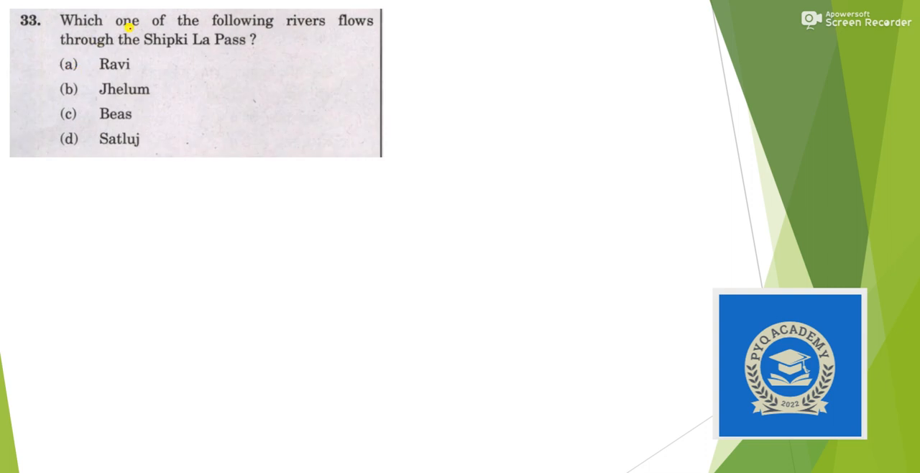
pyautogui.moveTo(209, 42)
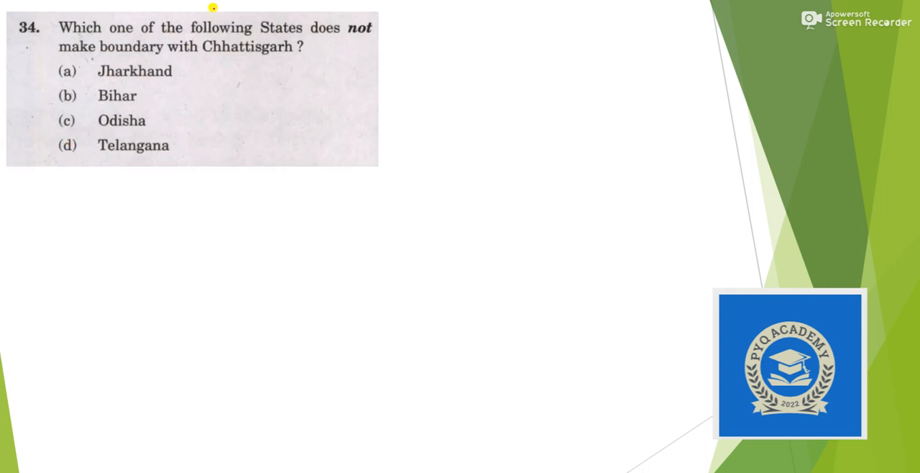
pyautogui.moveTo(153, 58)
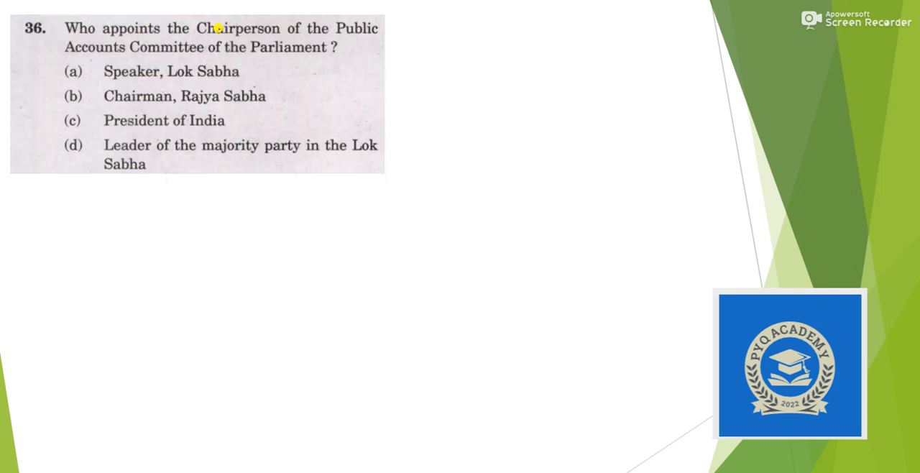
pyautogui.moveTo(144, 66)
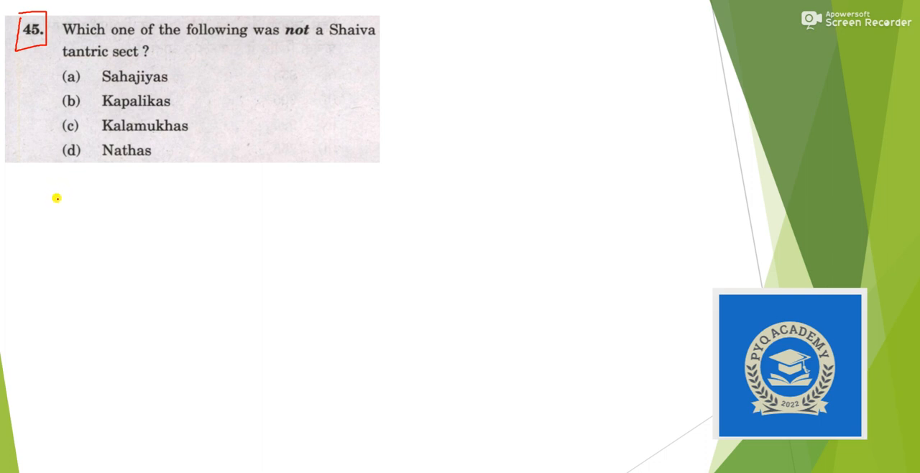
pyautogui.moveTo(89, 239)
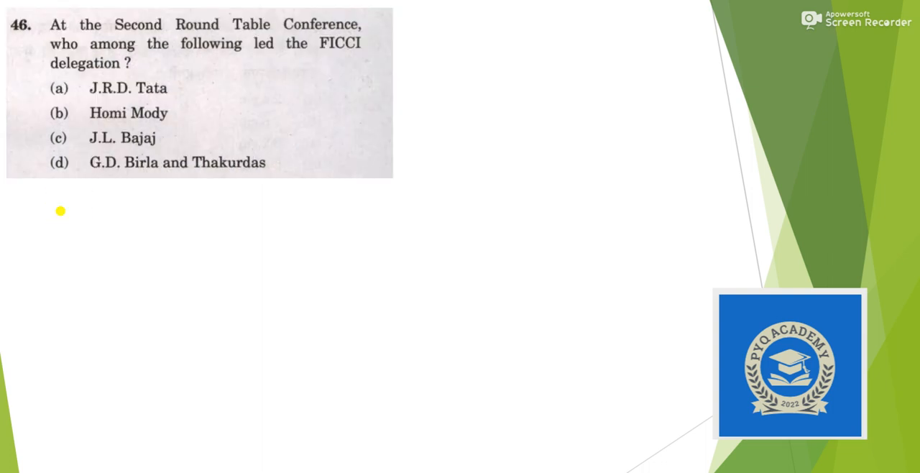
# Step: Advance the slide show past question 47 toward the question on 30 students
pyautogui.click(58, 112)
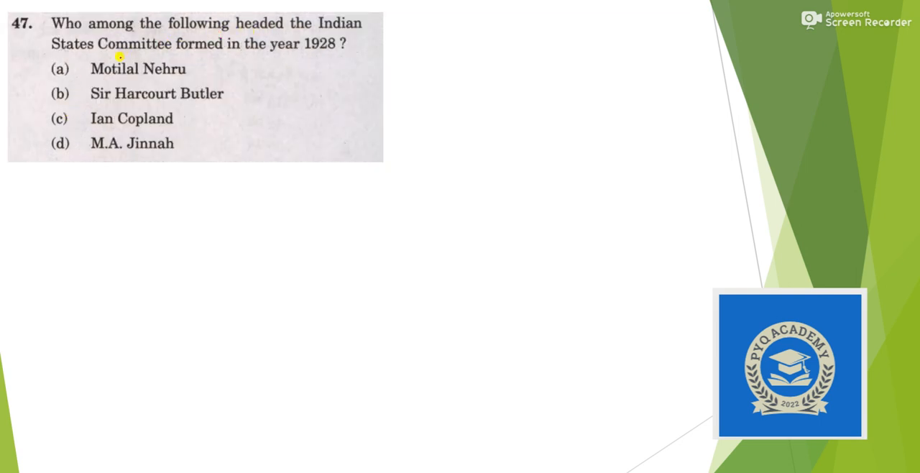
pyautogui.moveTo(199, 64)
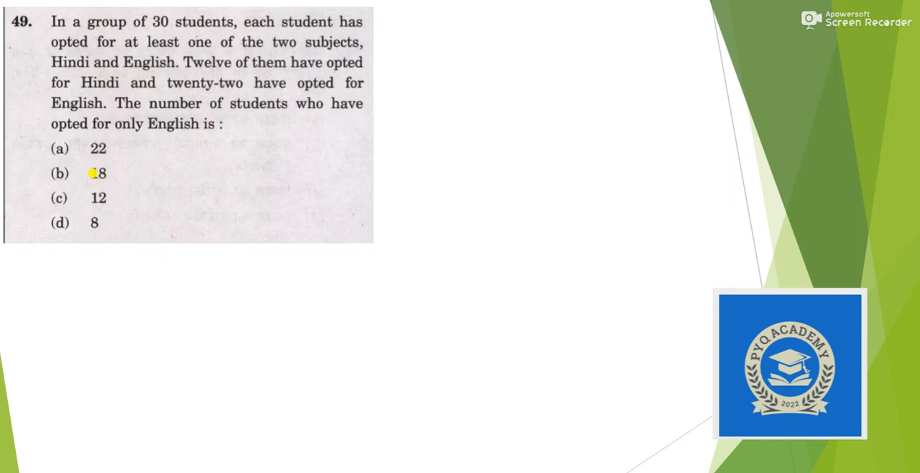
# Step: Mark question 54 on the blue sky in red pen and advance to question 55
pyautogui.moveTo(50, 180); pyautogui.dragTo(84, 164)
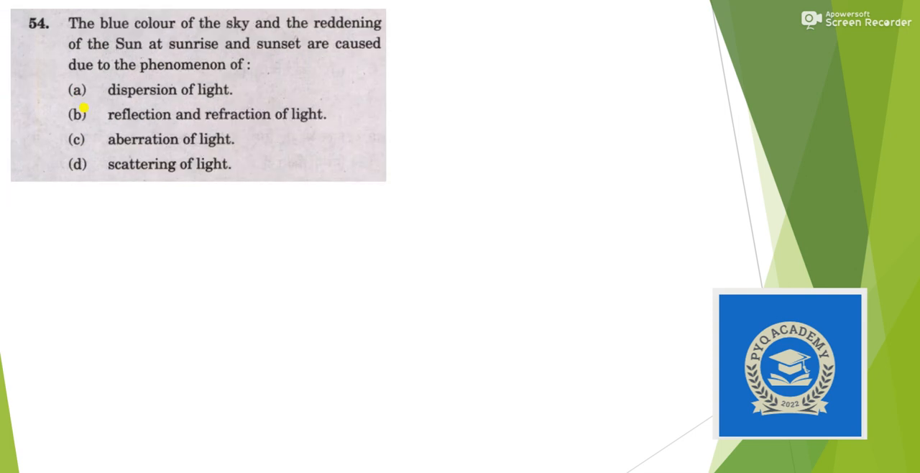
pyautogui.moveTo(201, 36)
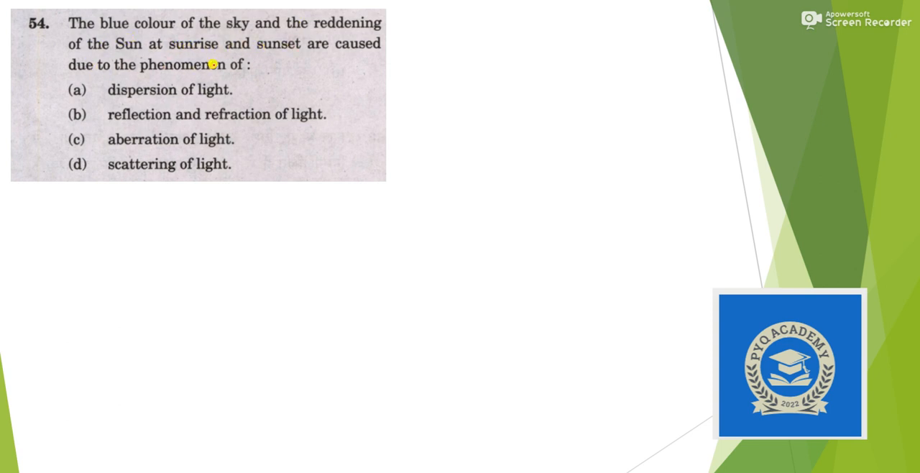
pyautogui.click(79, 164)
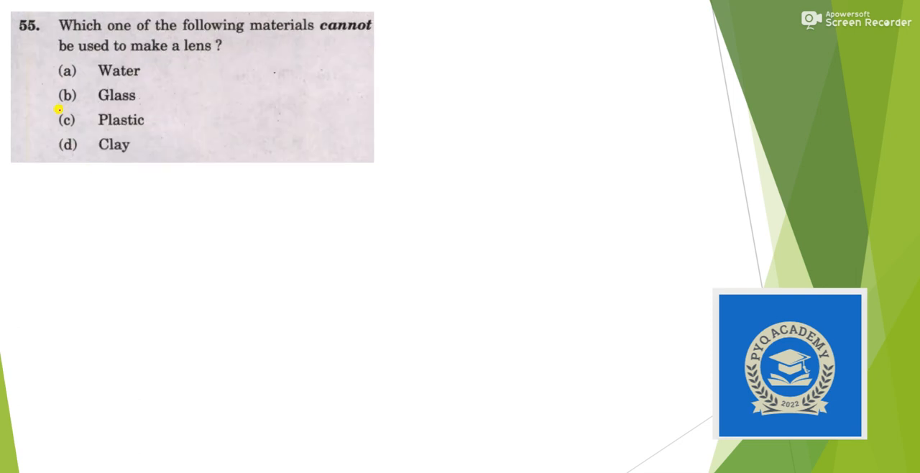
pyautogui.moveTo(167, 53)
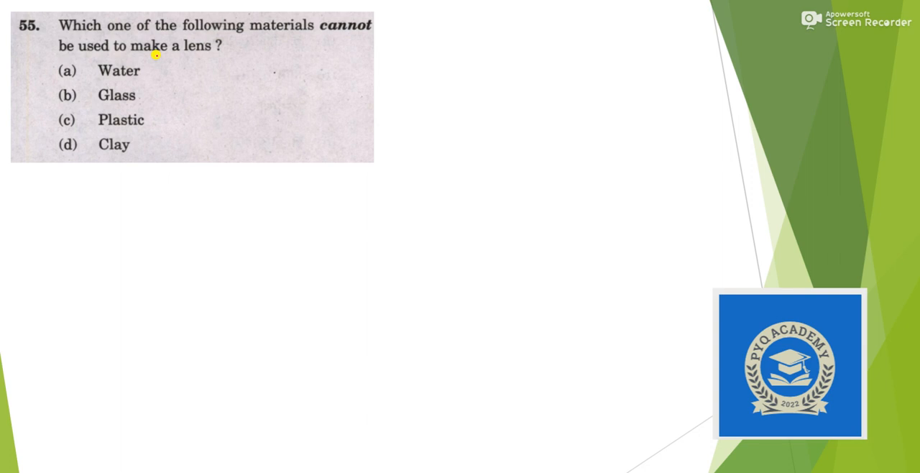
pyautogui.moveTo(160, 66)
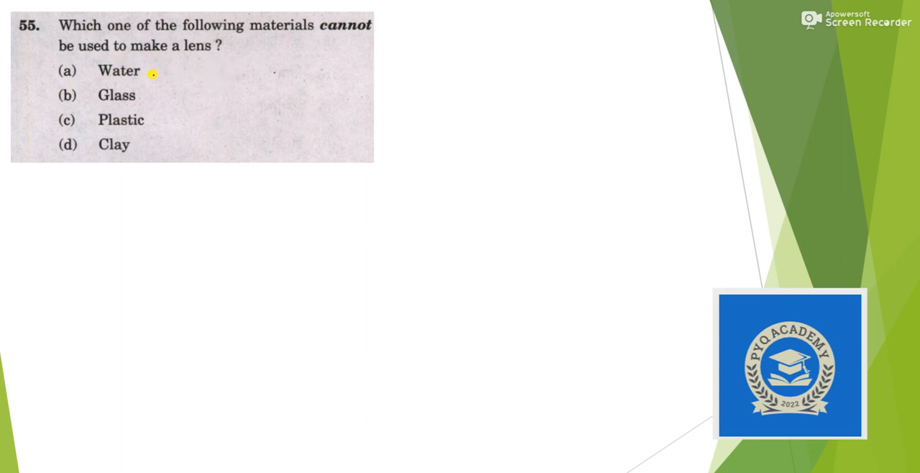
pyautogui.moveTo(128, 99)
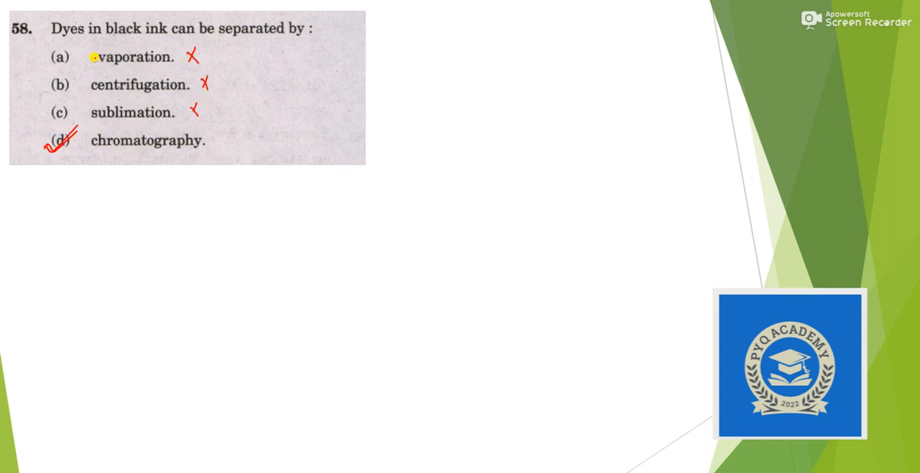
pyautogui.moveTo(124, 125)
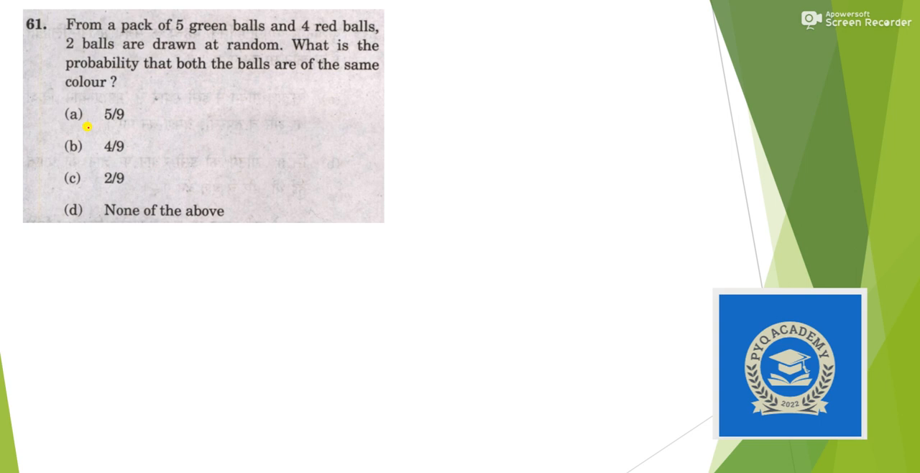
# Step: Make a red pen mark on question 61 about drawing balls before moving to question 63
pyautogui.moveTo(64, 150); pyautogui.dragTo(79, 141)
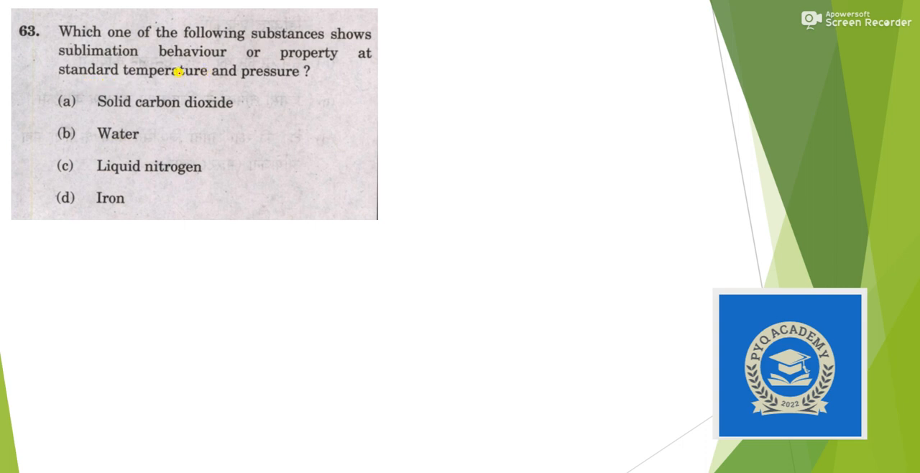
pyautogui.moveTo(61, 126)
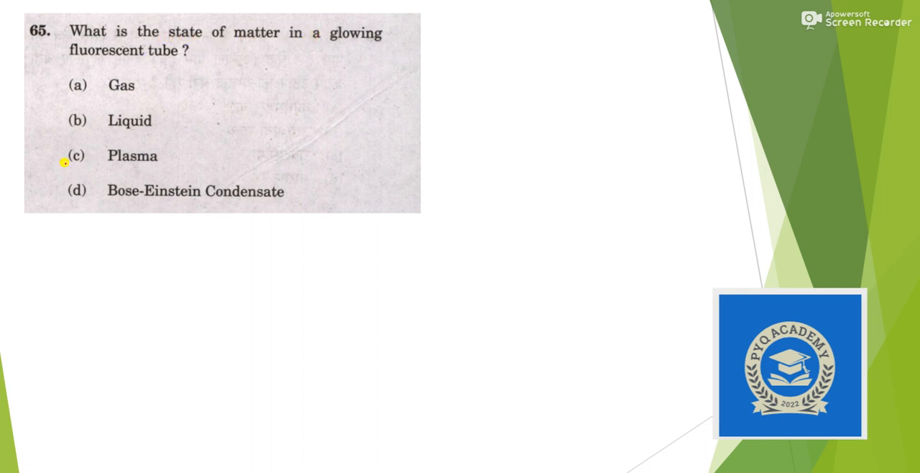
# Step: Point out the Plasma option on question 65 with a red pen stroke
pyautogui.moveTo(61, 165); pyautogui.dragTo(89, 146)
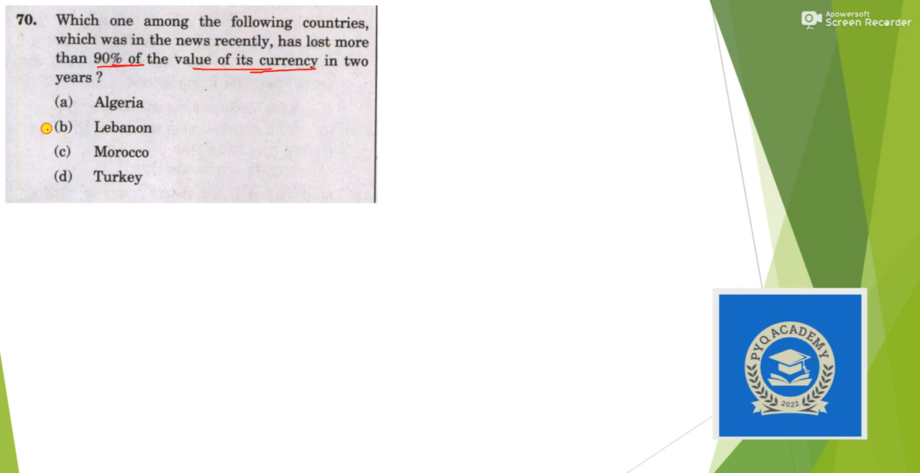
# Step: Tick Lebanon (option b) in red as the answer to question 70 and advance to question 71
pyautogui.moveTo(46, 128); pyautogui.dragTo(79, 122)
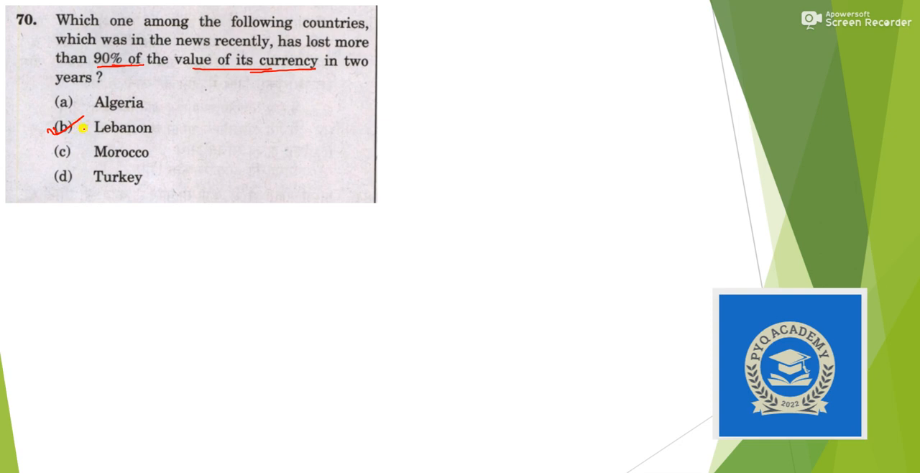
pyautogui.scroll(-3)
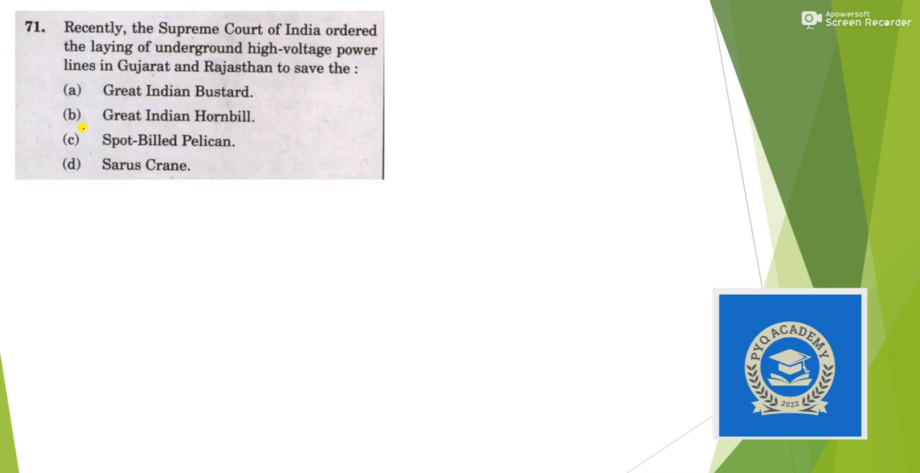